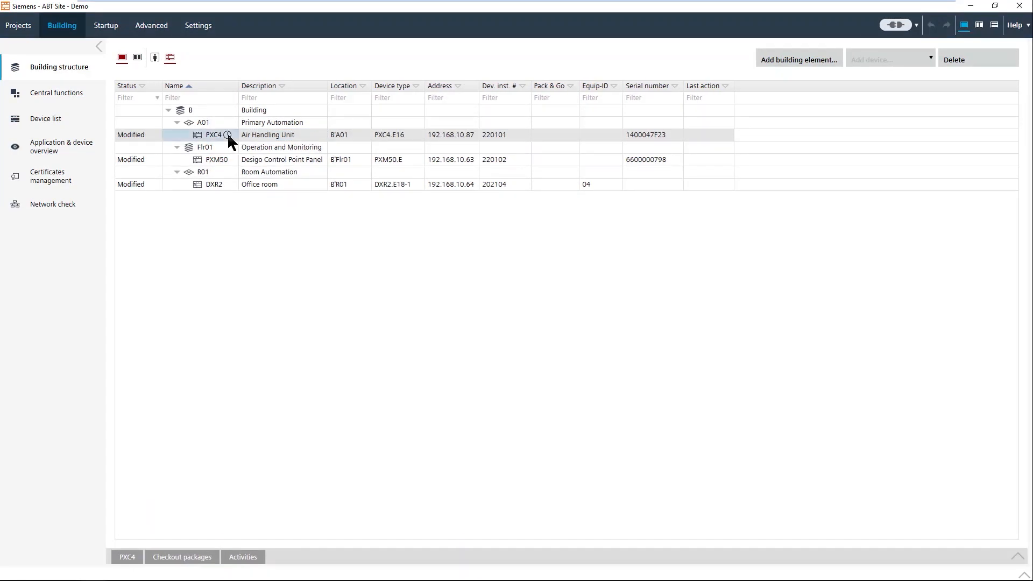
- Open the PXC4 controller and expand its on-board universal and binary output modules
double_click(213, 134)
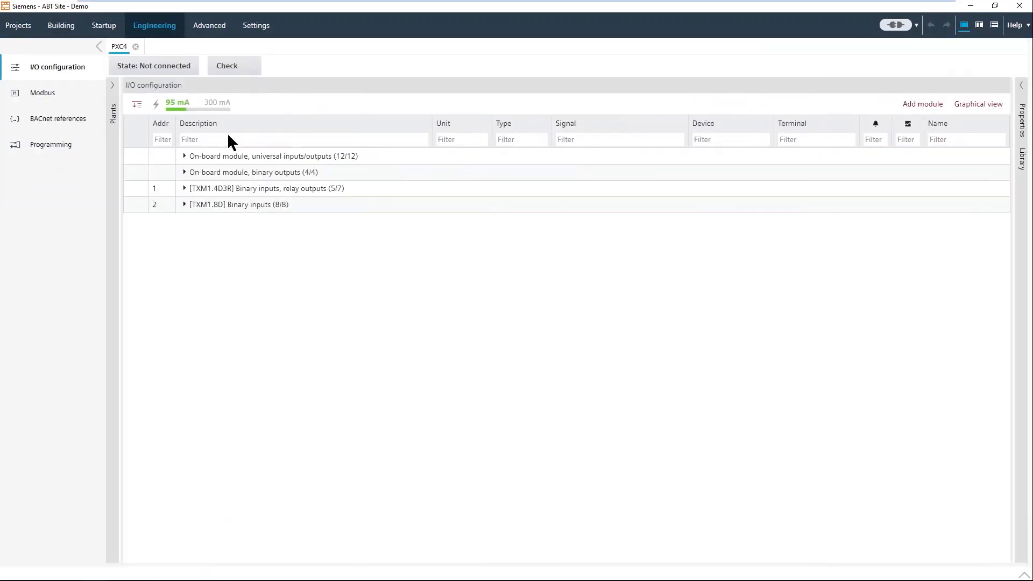
mouse_move(212, 158)
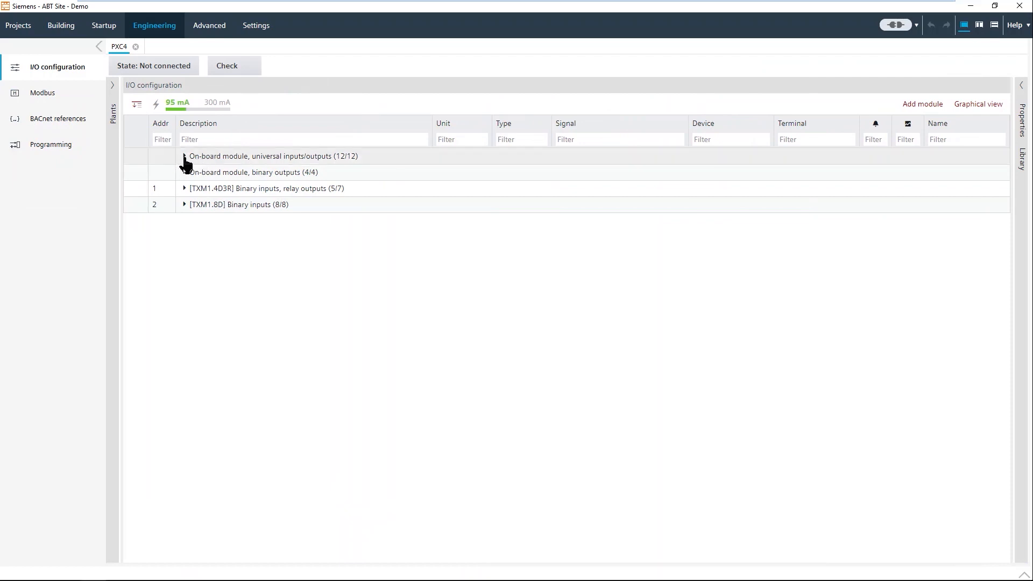
click(185, 156)
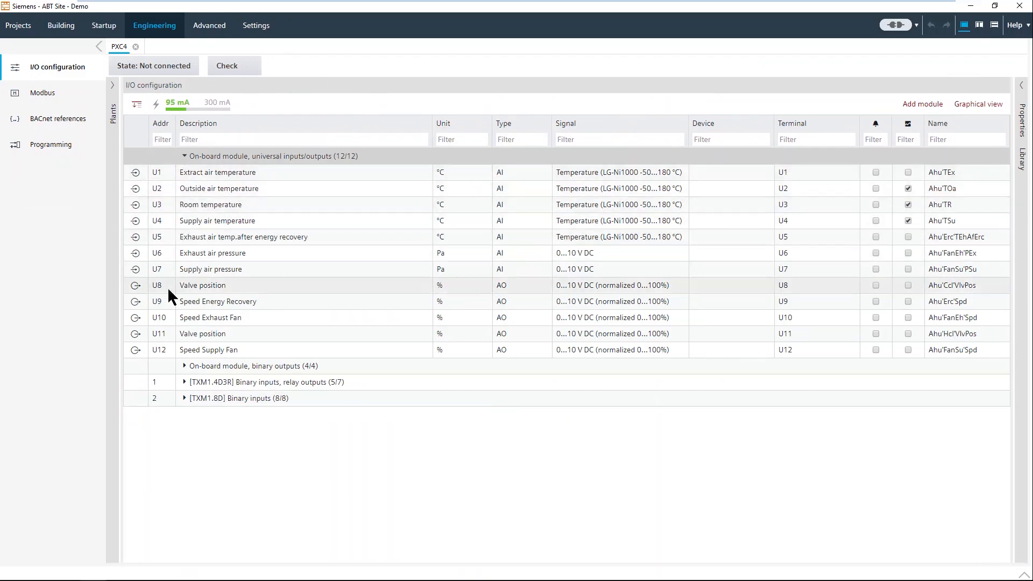
mouse_move(183, 371)
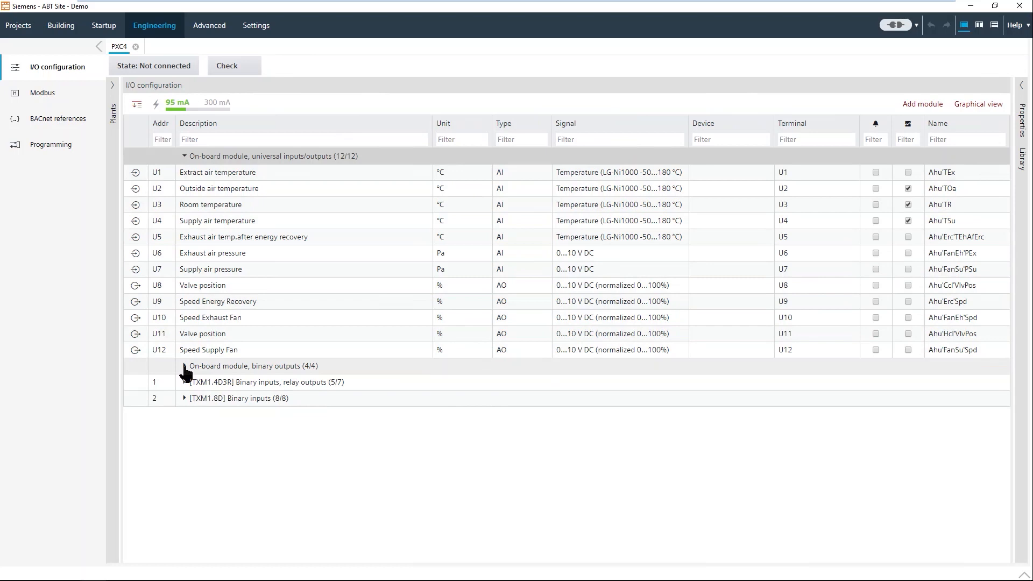
click(185, 366)
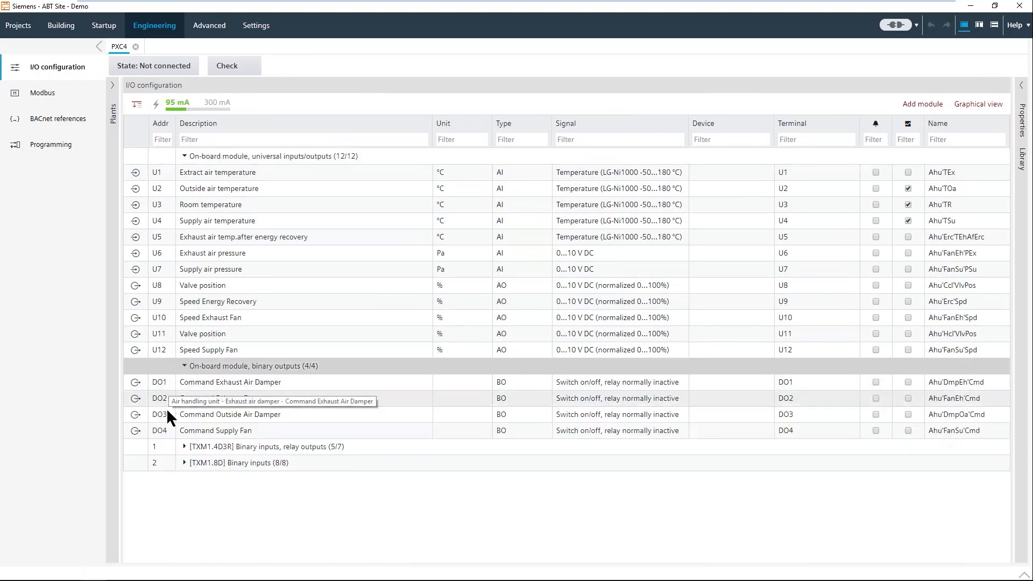
mouse_move(186, 454)
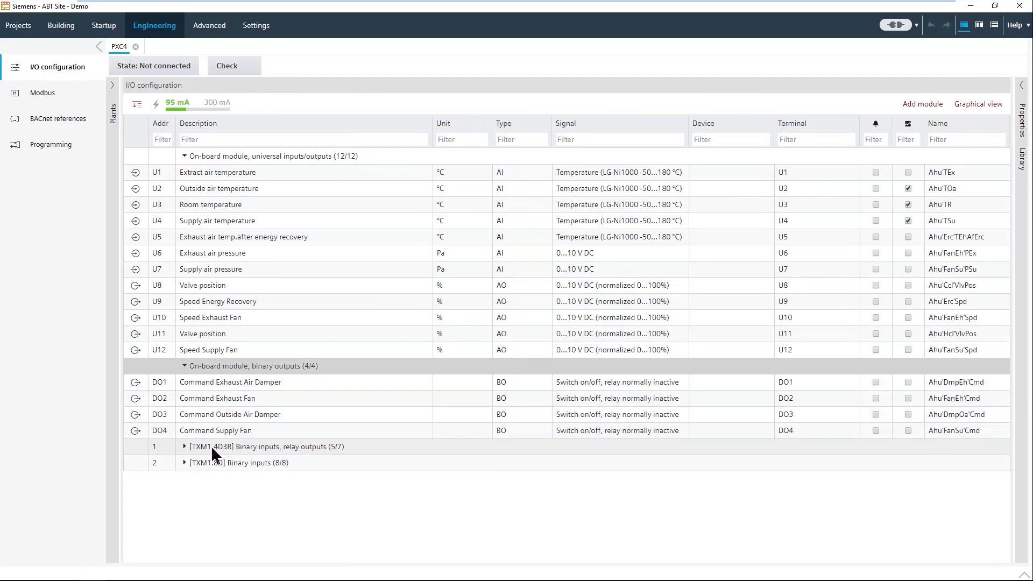
mouse_move(211, 454)
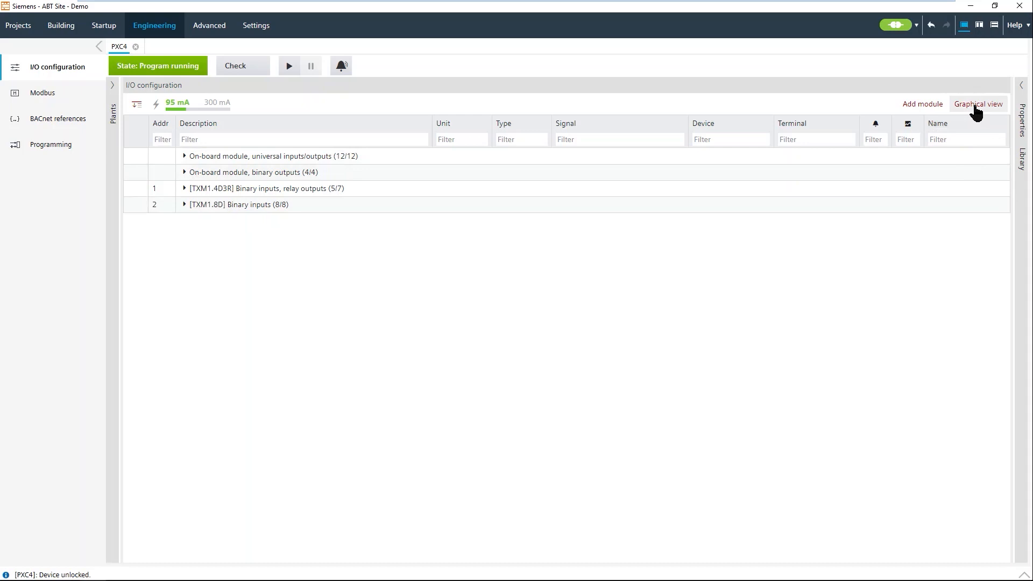
- Show the I/O modules as an enlarged graphical rail layout
click(978, 104)
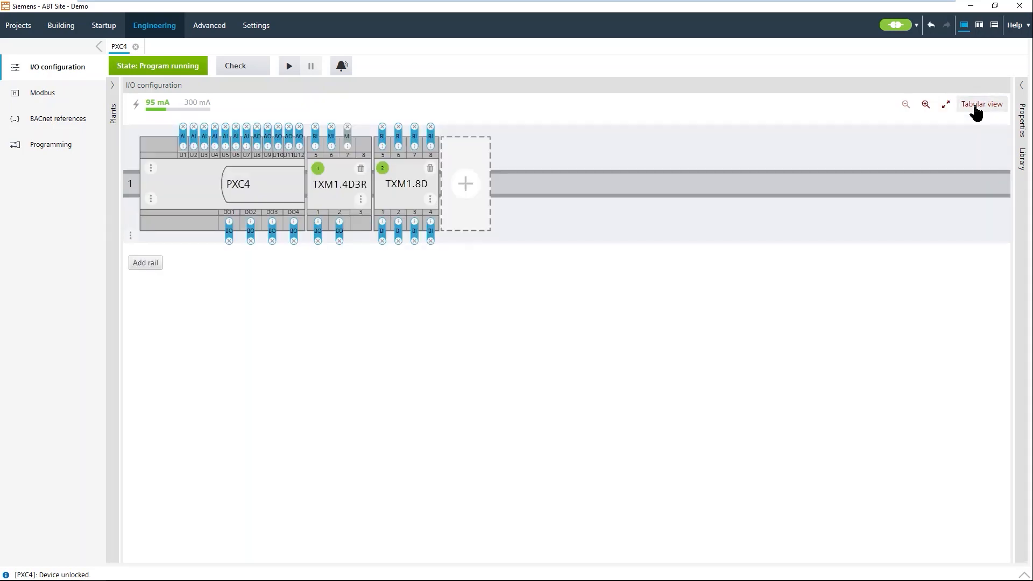
click(925, 105)
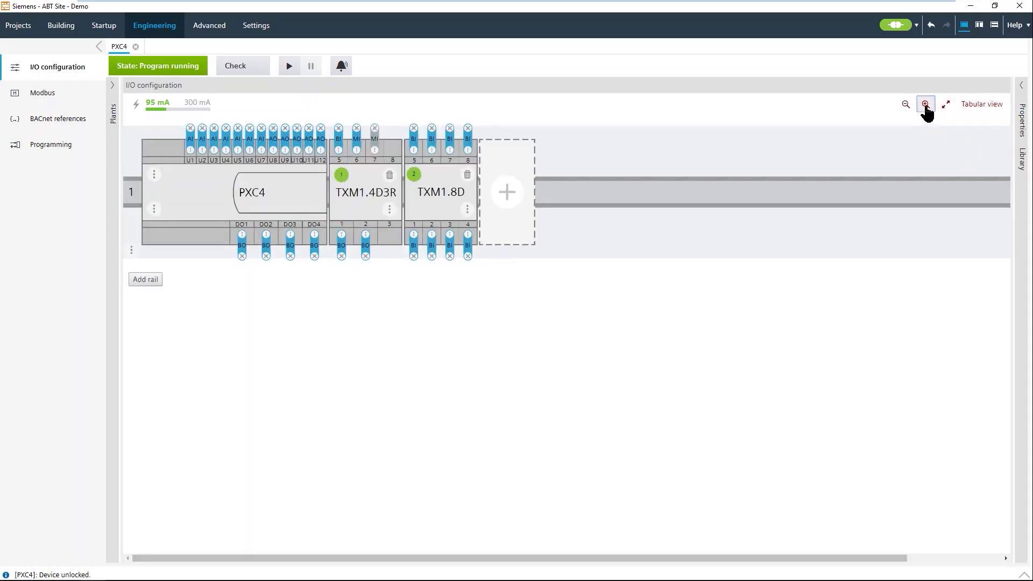
click(924, 104)
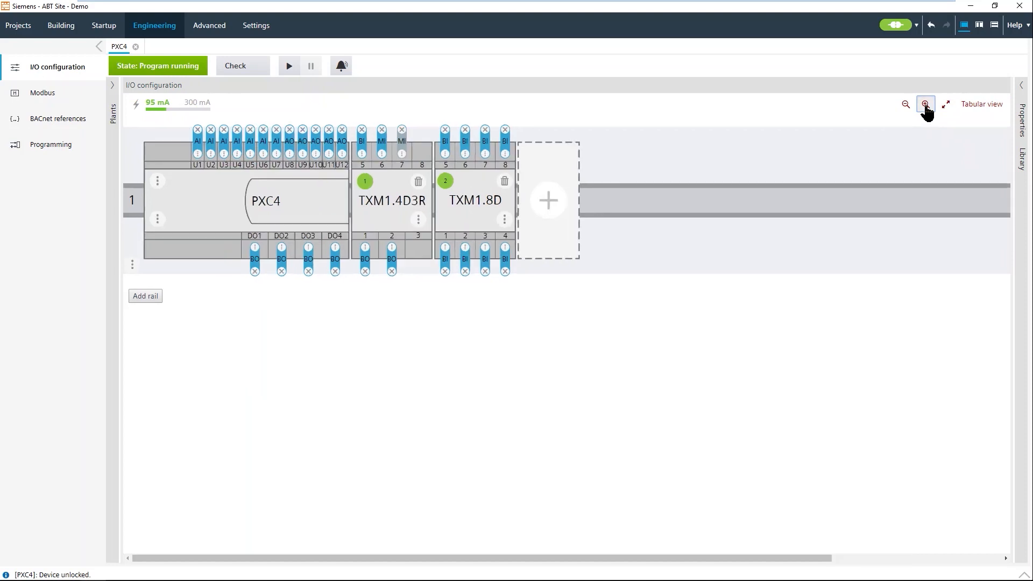
mouse_move(870, 136)
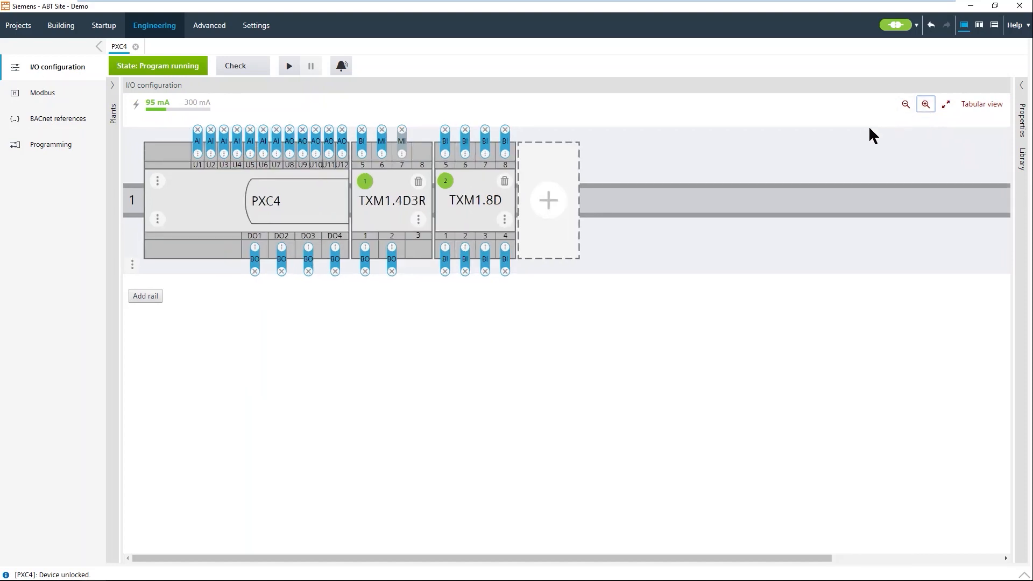
mouse_move(549, 201)
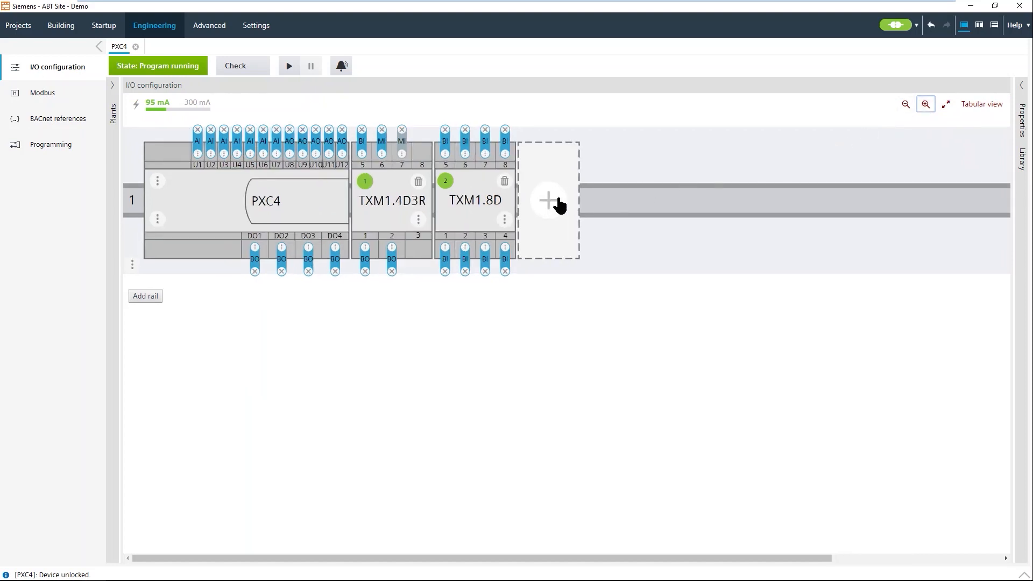
- Add a TXM1.8D module at address 3 on rail 1 and an empty second rail
click(547, 201)
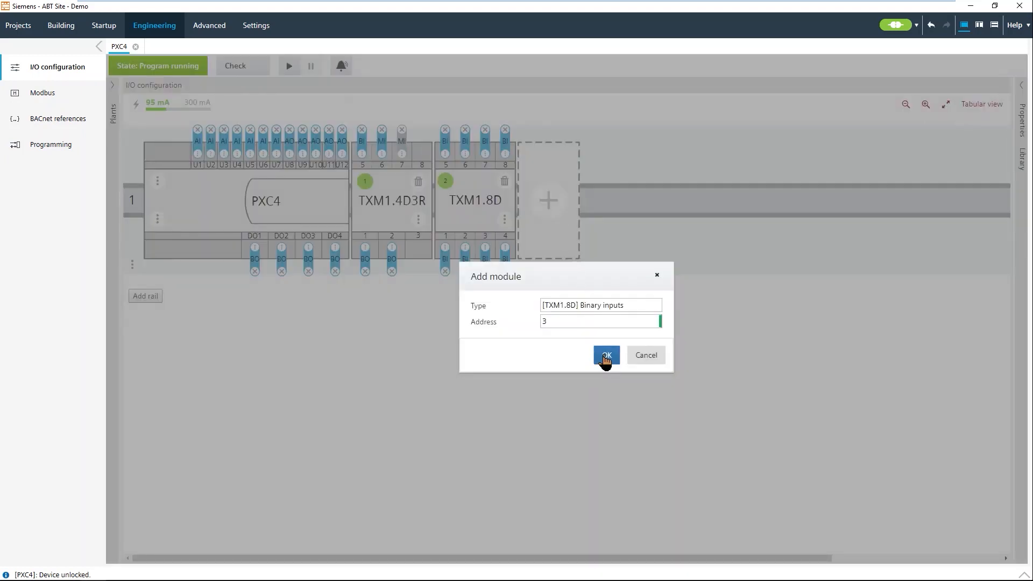
click(604, 355)
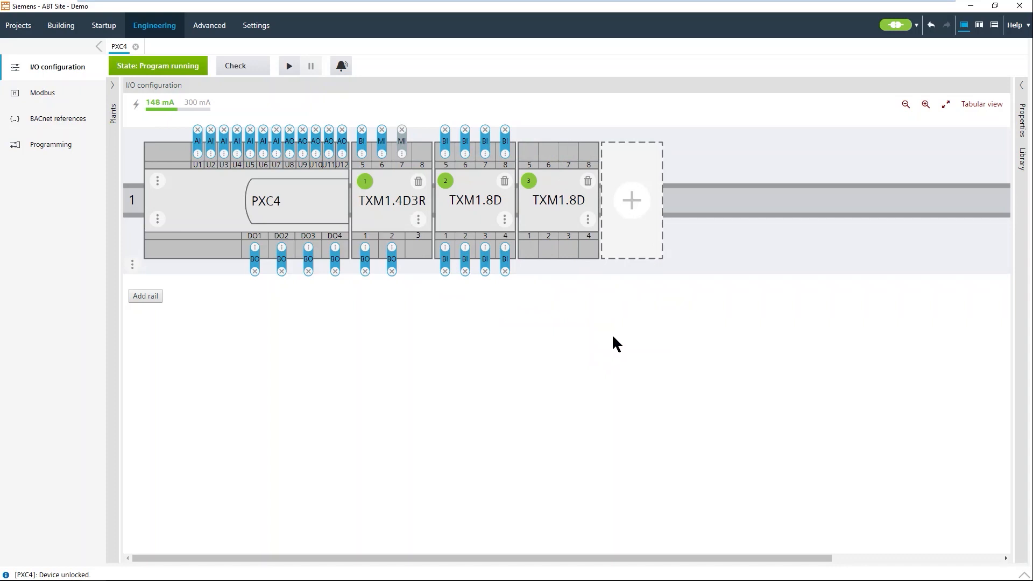
mouse_move(586, 248)
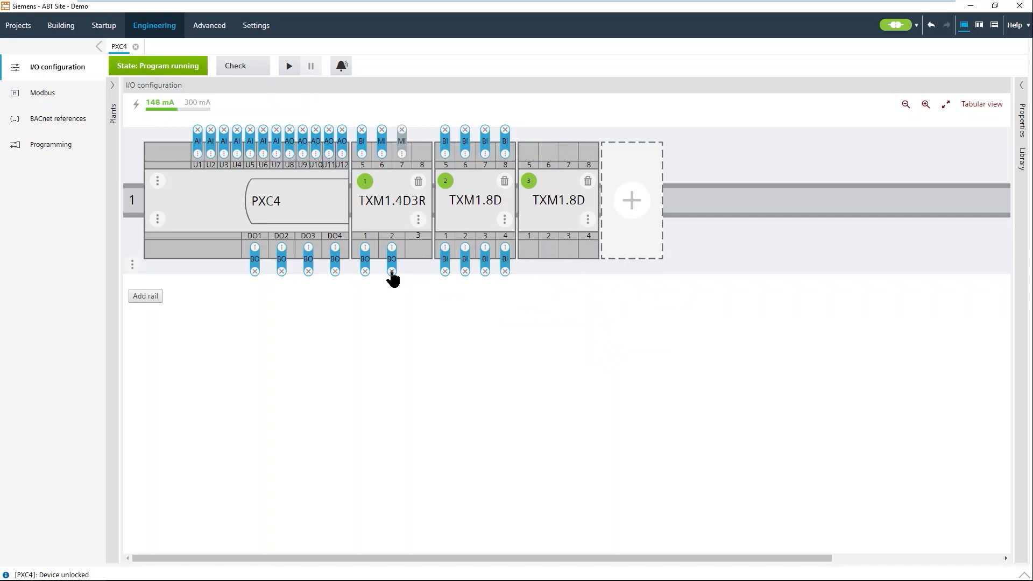
mouse_move(145, 296)
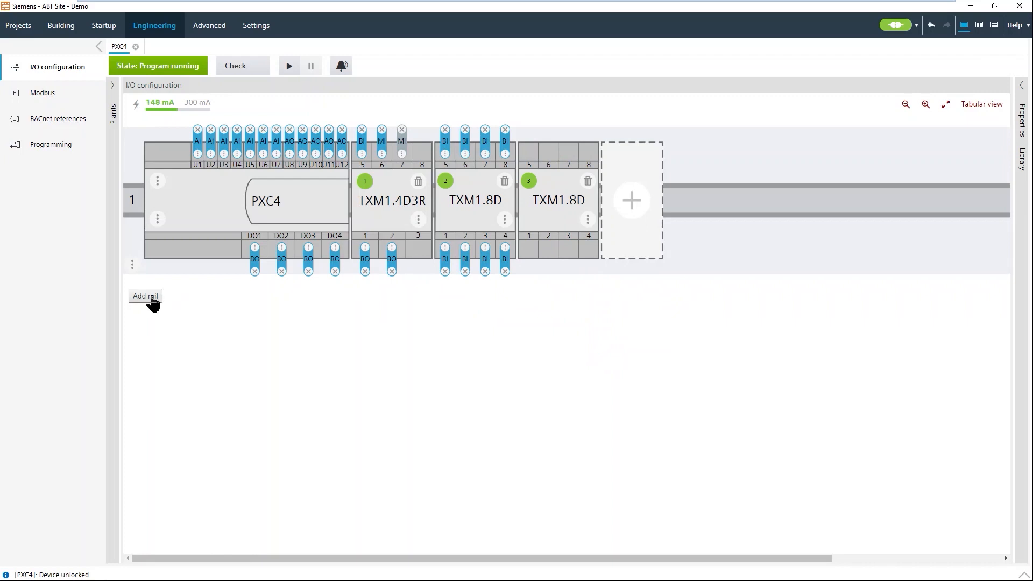
click(144, 296)
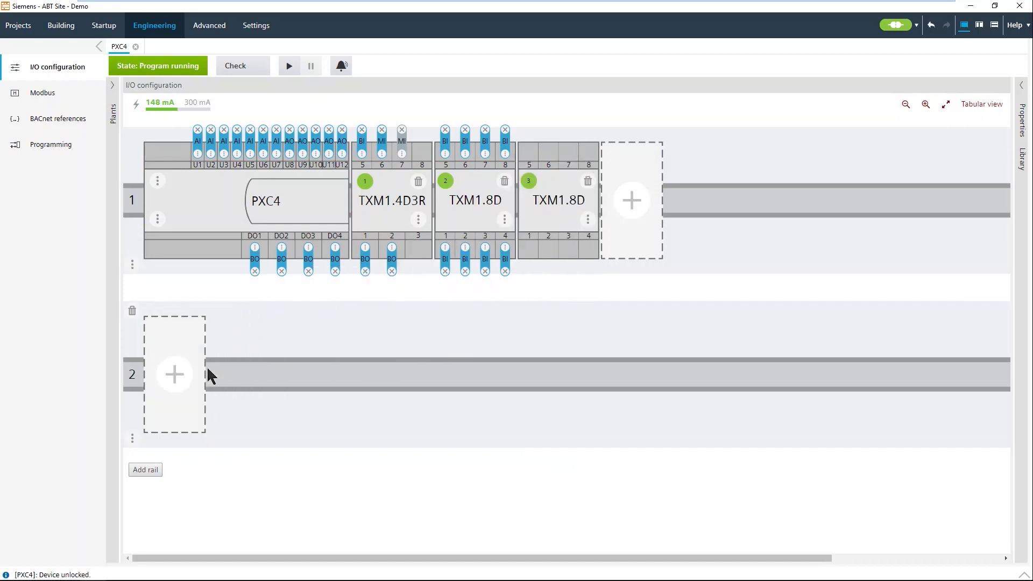
mouse_move(237, 375)
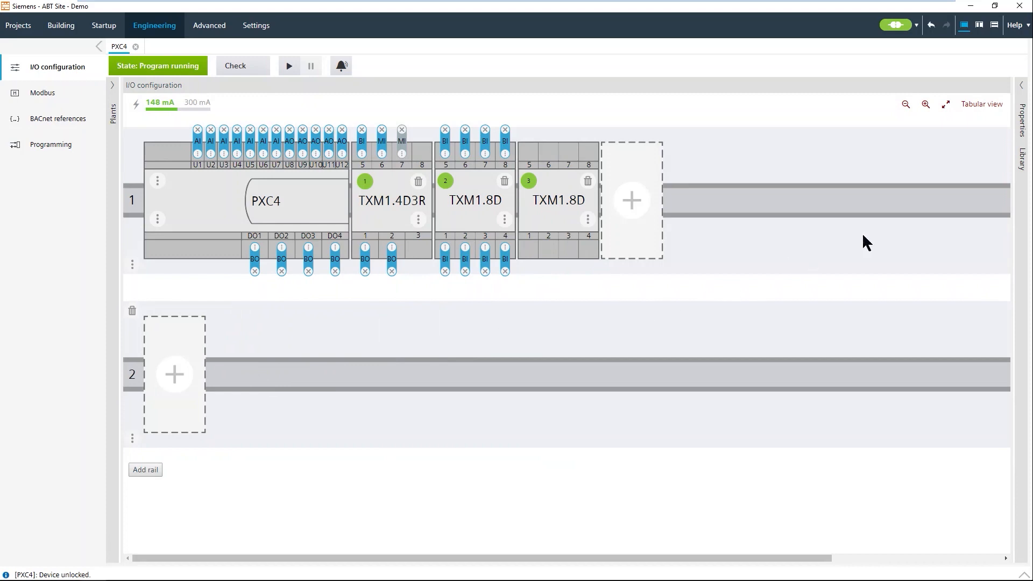
click(1023, 151)
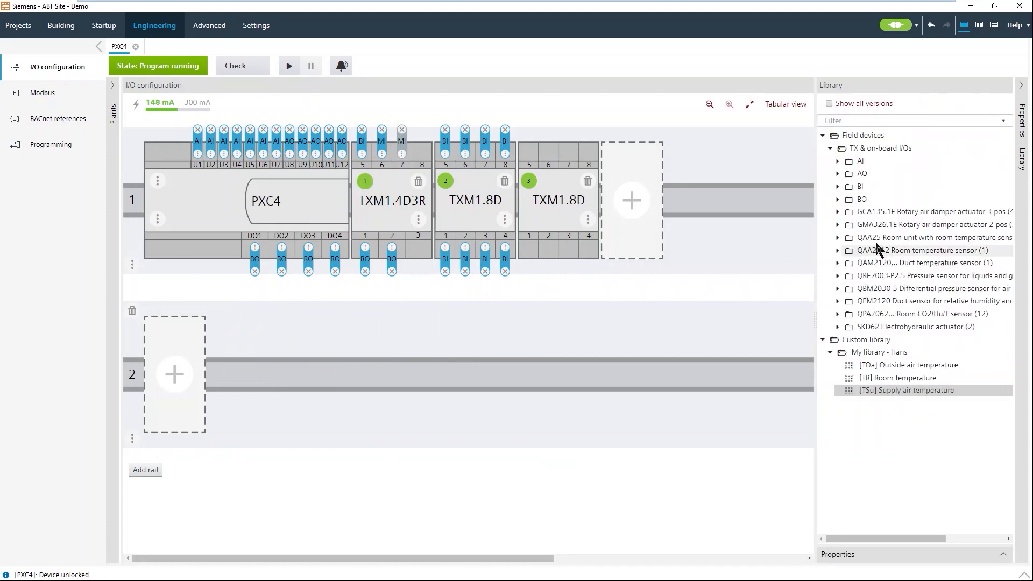
mouse_move(875, 236)
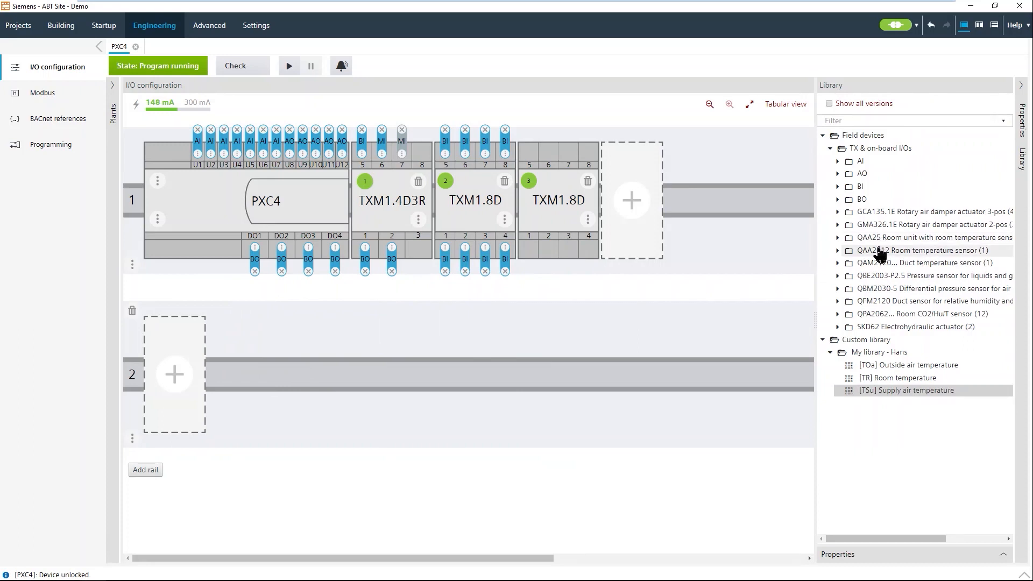
mouse_move(876, 293)
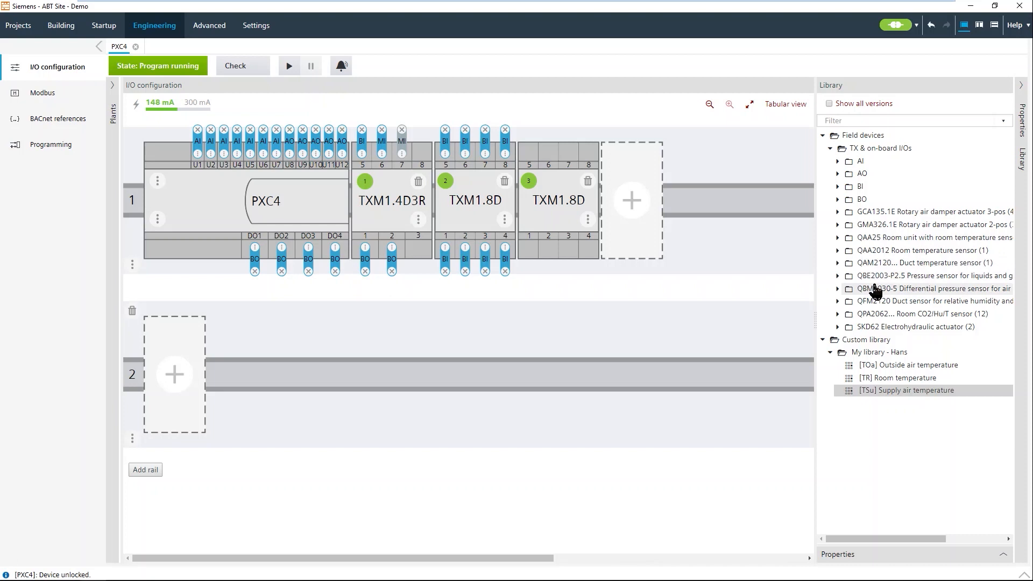
mouse_move(868, 344)
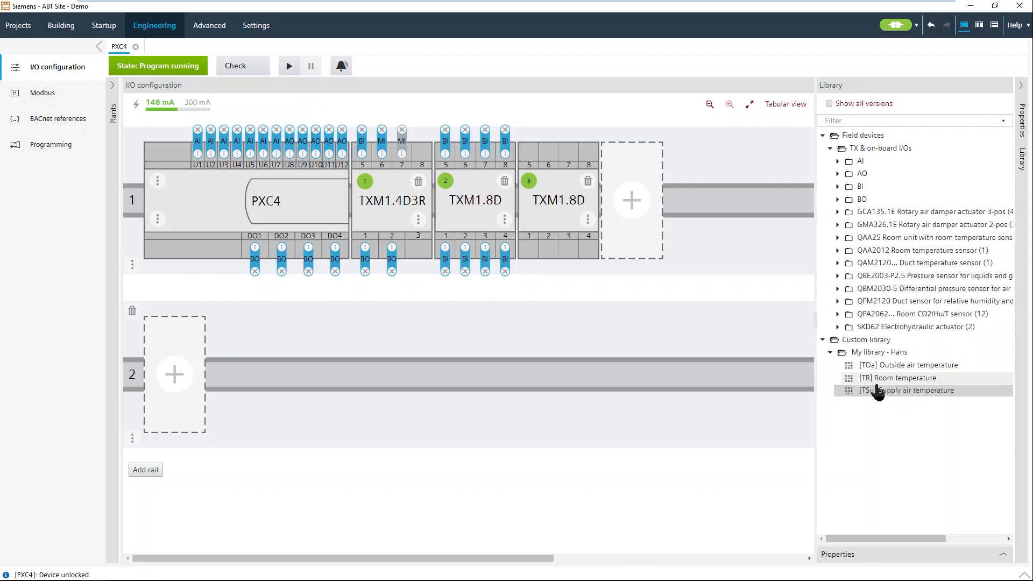
mouse_move(878, 382)
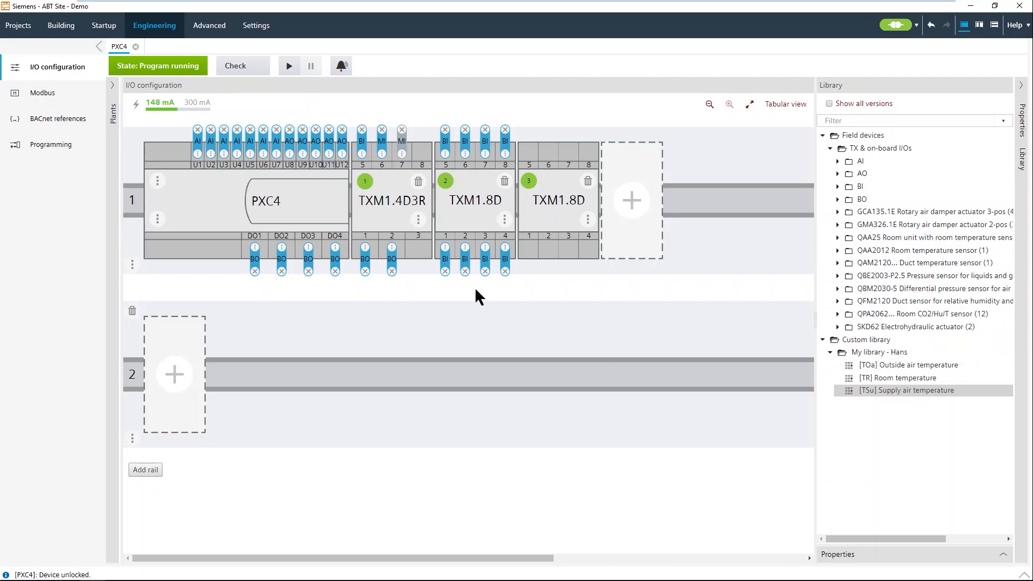
mouse_move(58, 118)
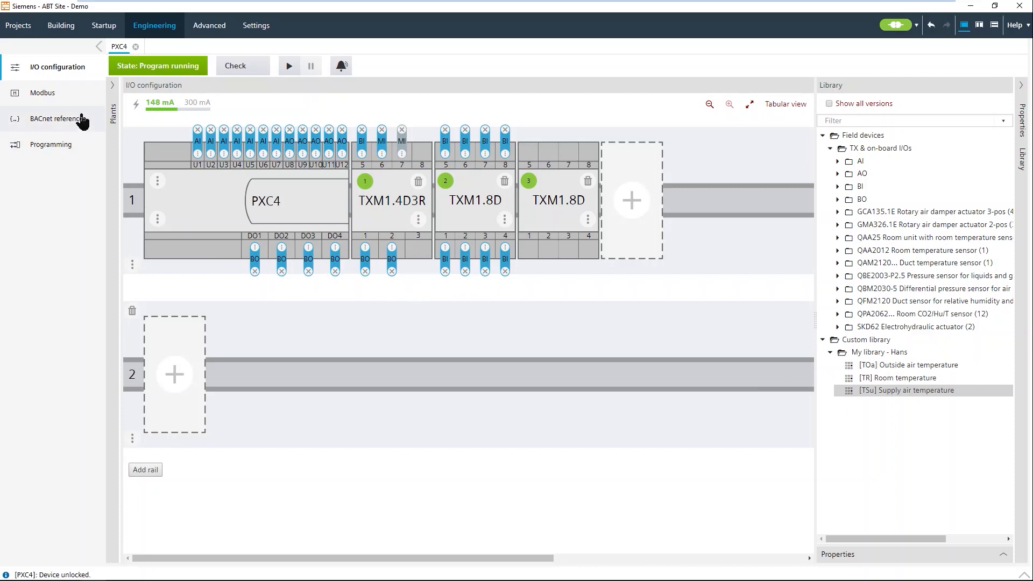
mouse_move(71, 99)
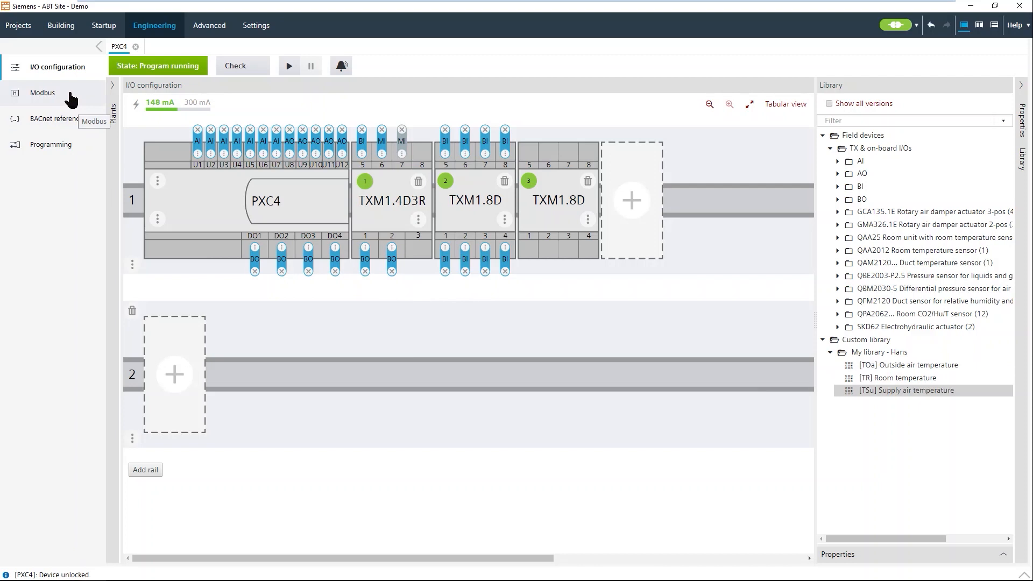
- Review the Modbus RTU network's QFM2150 and QBM3700 devices and their data points
click(42, 93)
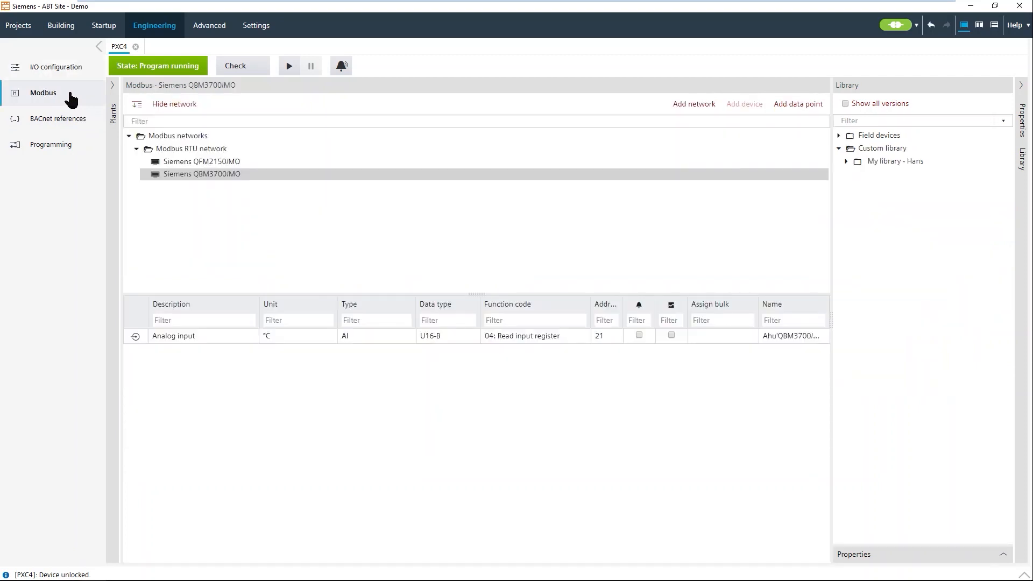
mouse_move(192, 148)
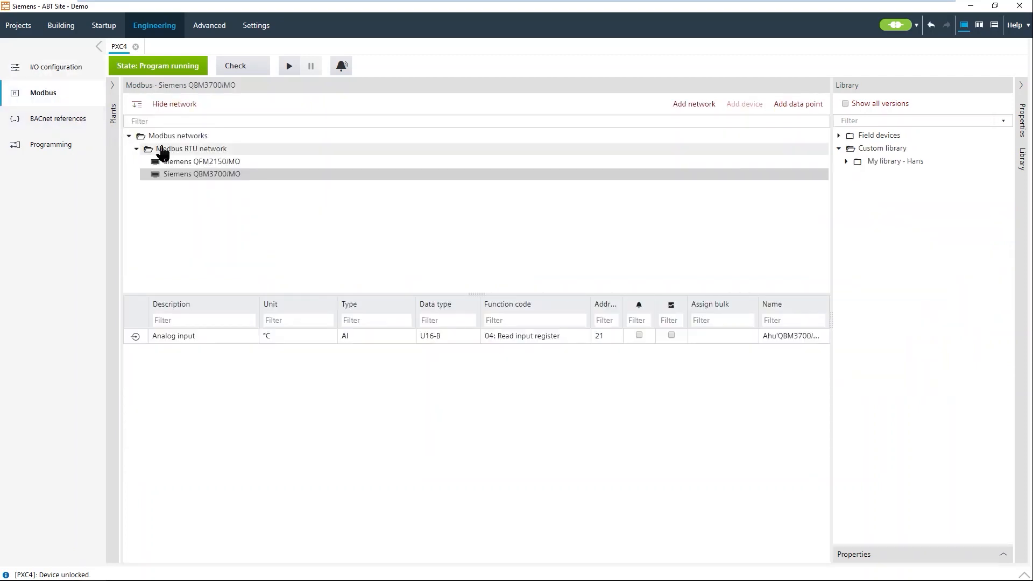
mouse_move(189, 157)
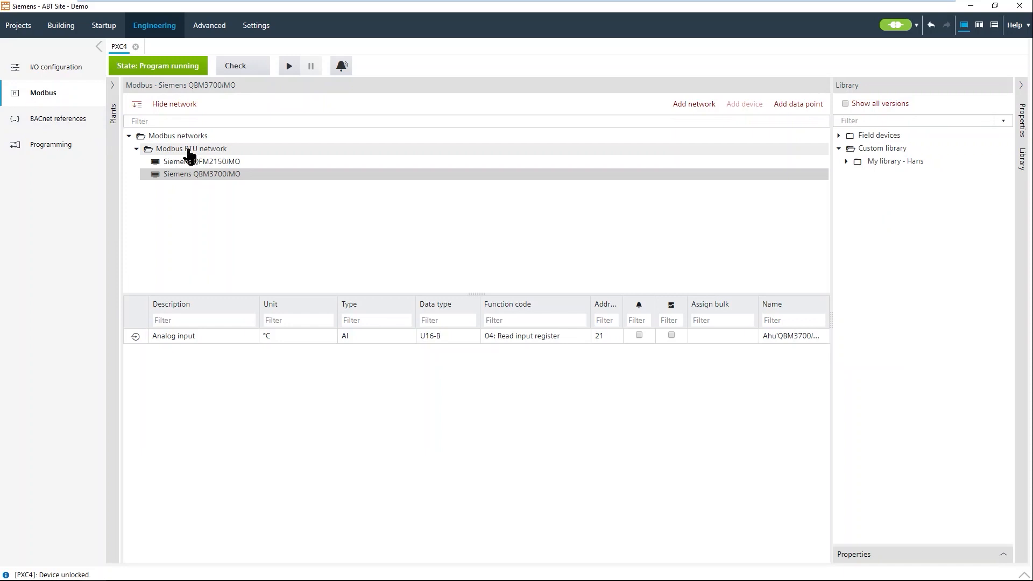
mouse_move(248, 158)
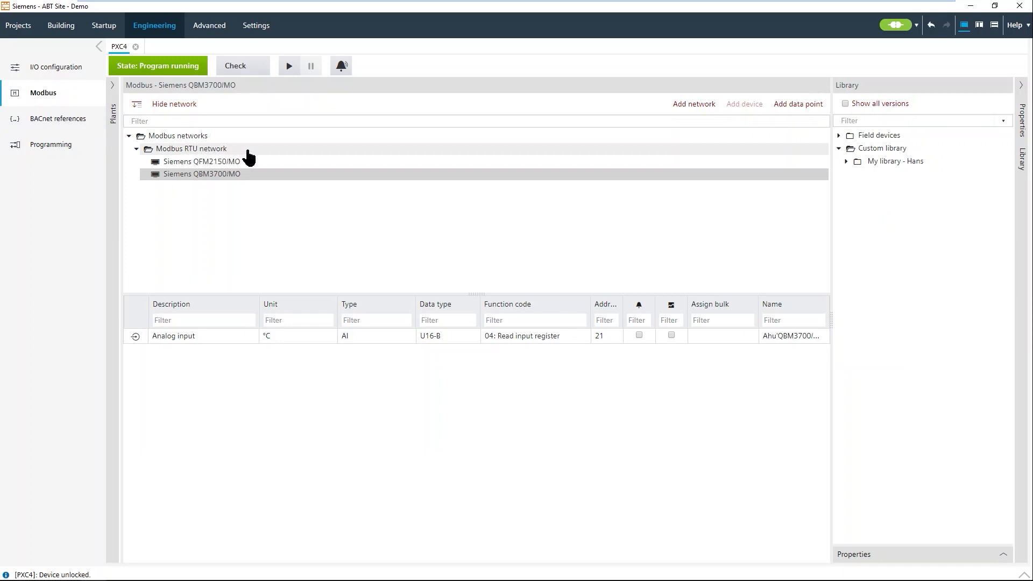
mouse_move(256, 159)
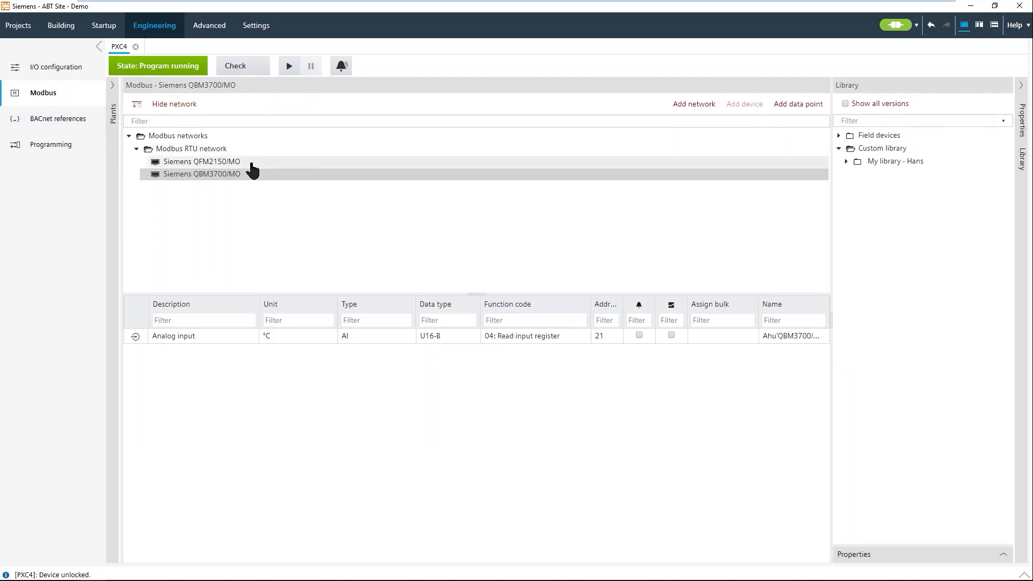
click(201, 161)
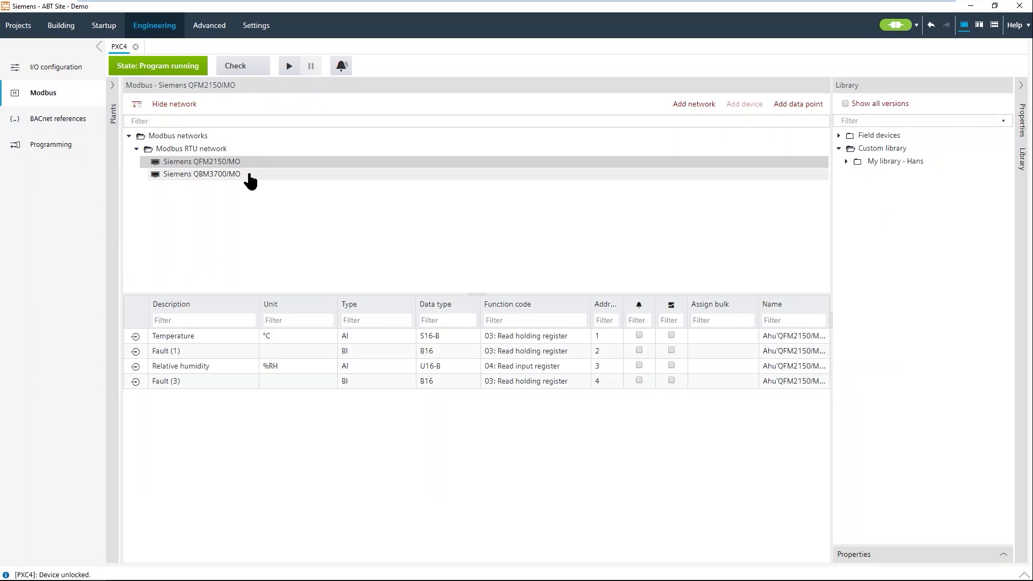
click(203, 174)
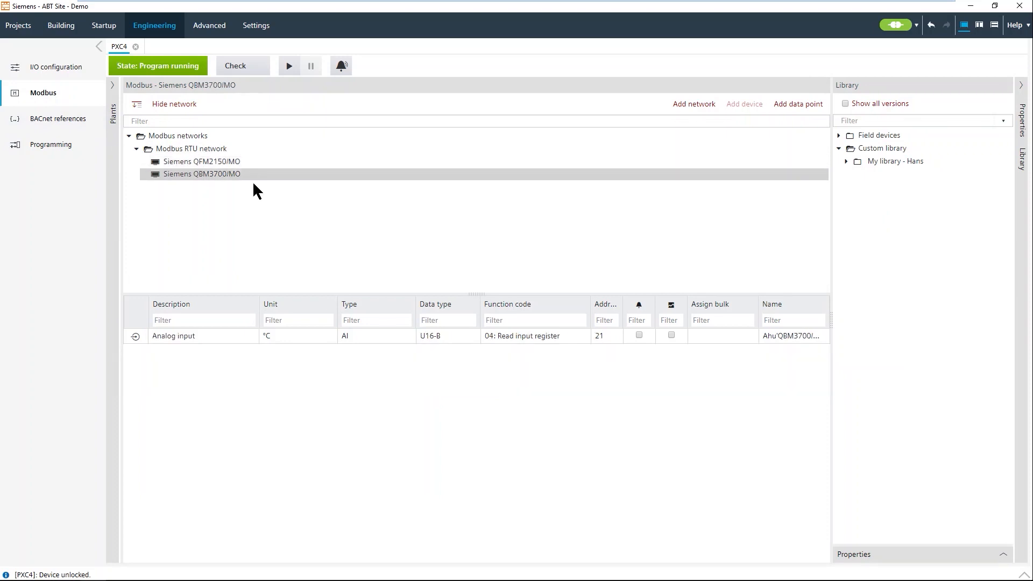
mouse_move(206, 345)
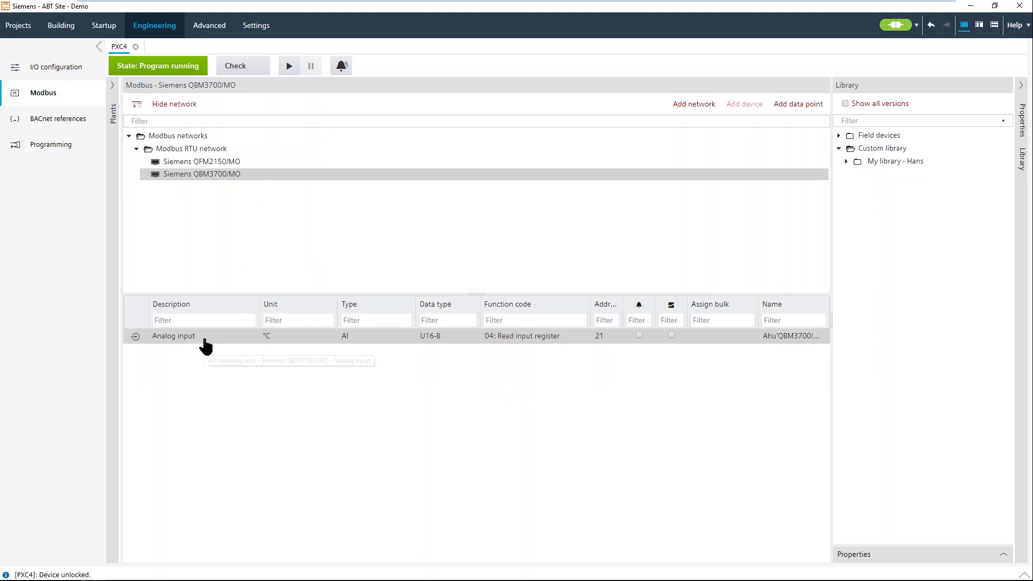
mouse_move(205, 345)
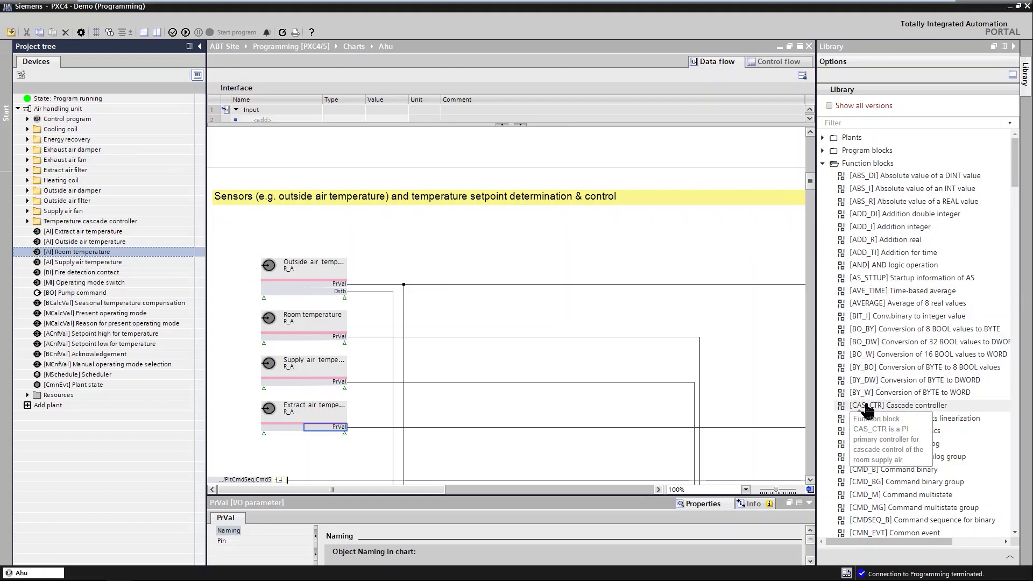
mouse_move(714, 360)
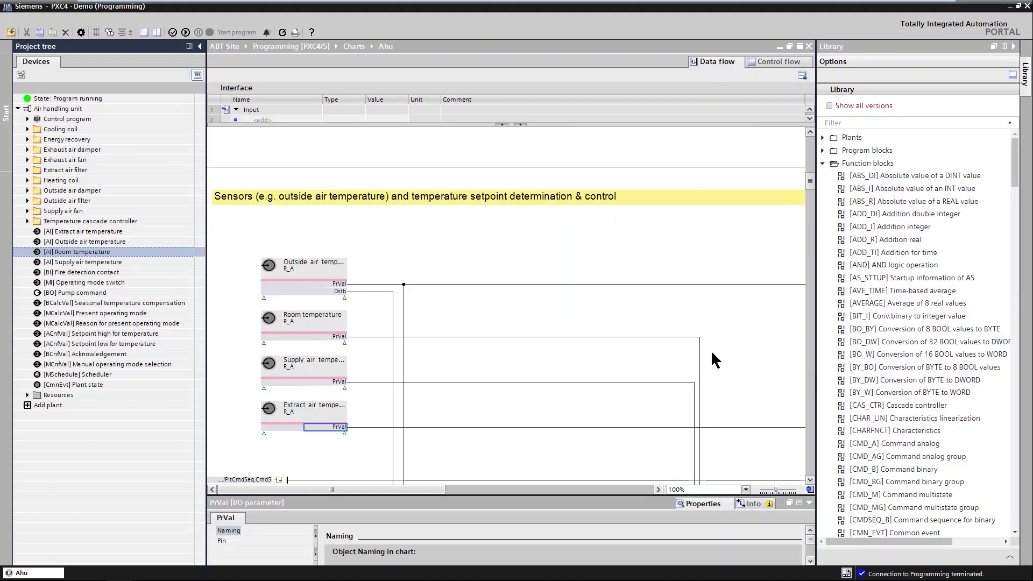
mouse_move(576, 314)
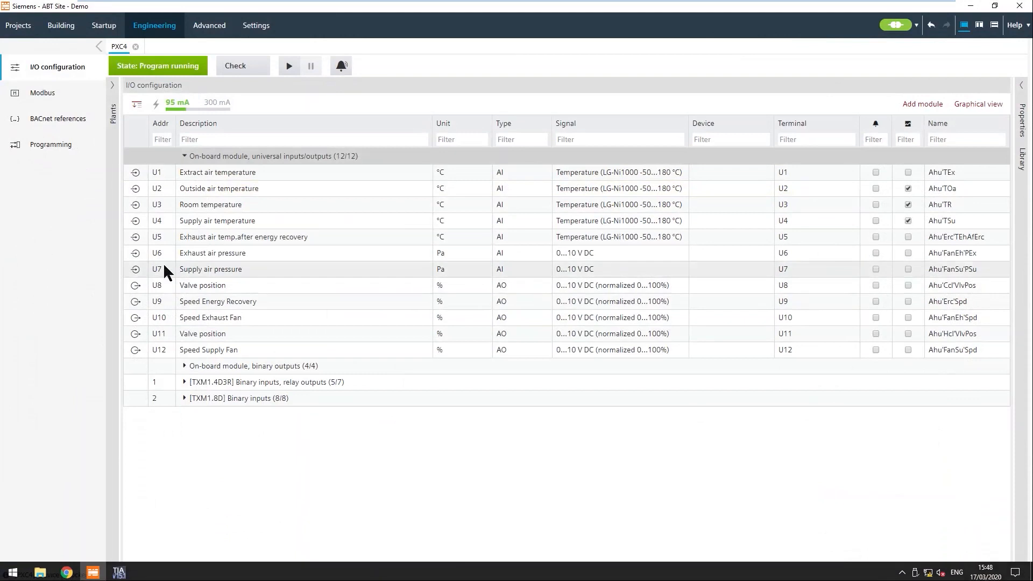
- Go online so each I/O point shows its live value and connection status
click(288, 66)
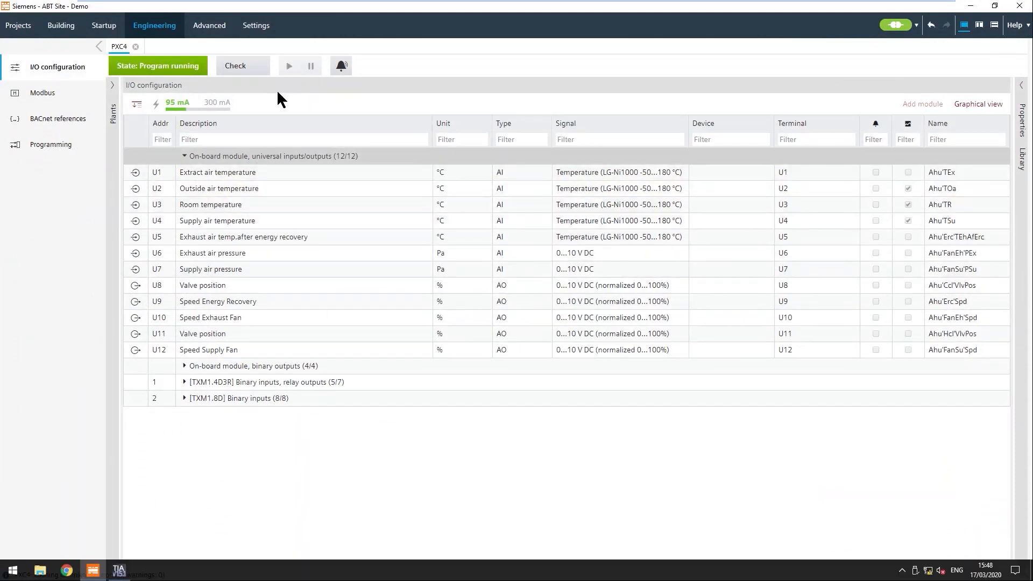
mouse_move(274, 103)
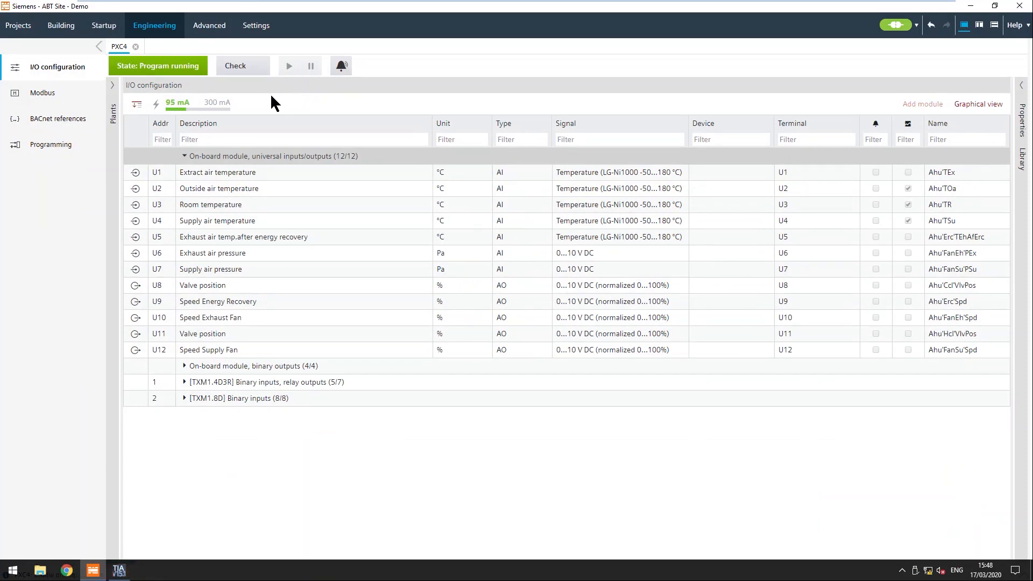
click(288, 65)
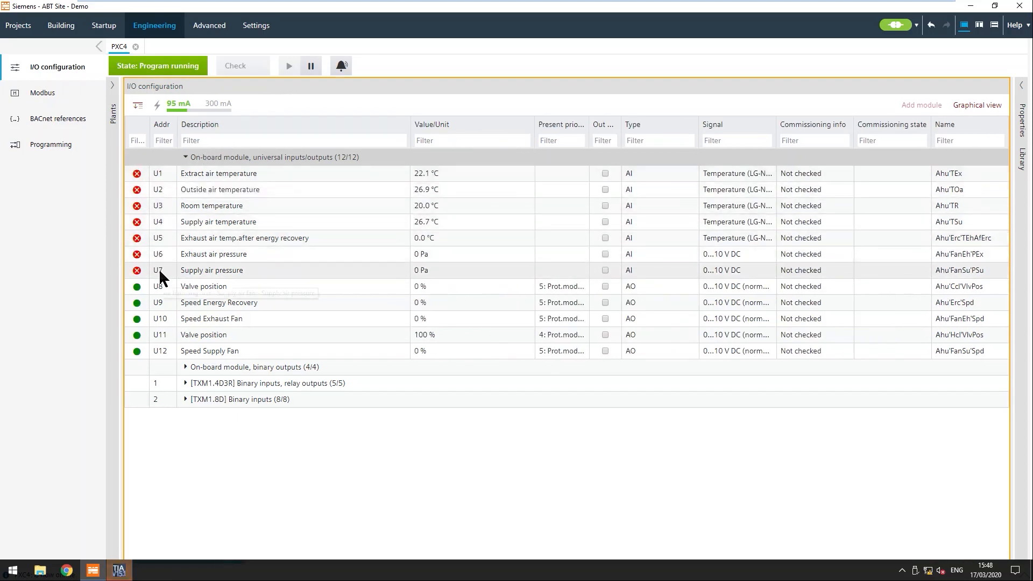
mouse_move(165, 273)
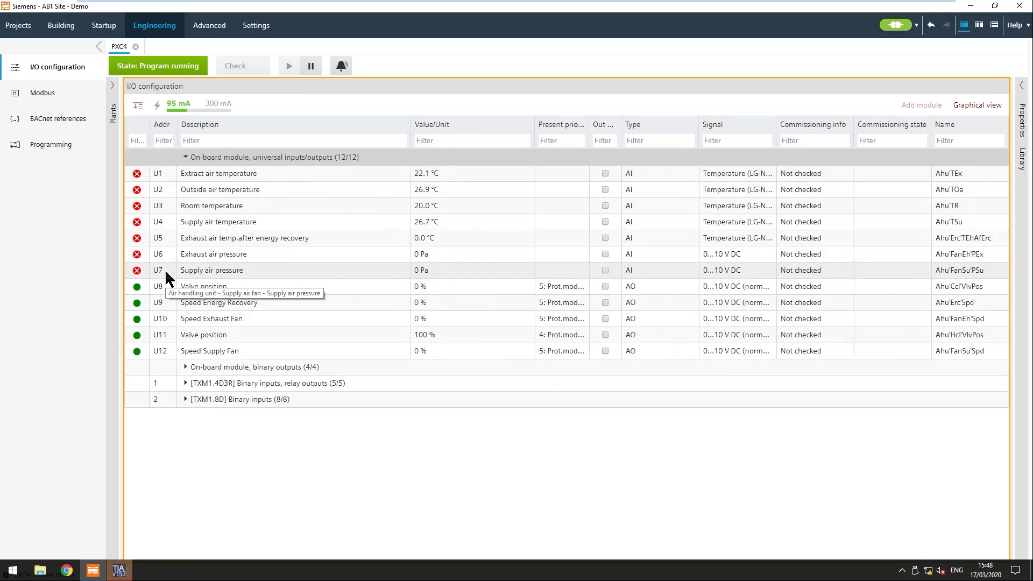